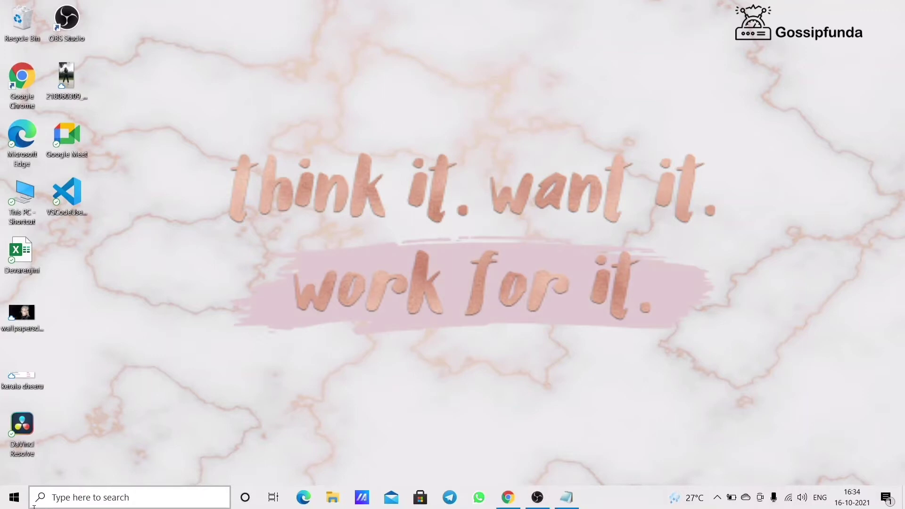
Step: Launch Registry Editor from the taskbar search by searching 'registry Editor'
{"action": "type", "text": "registry Editor"}
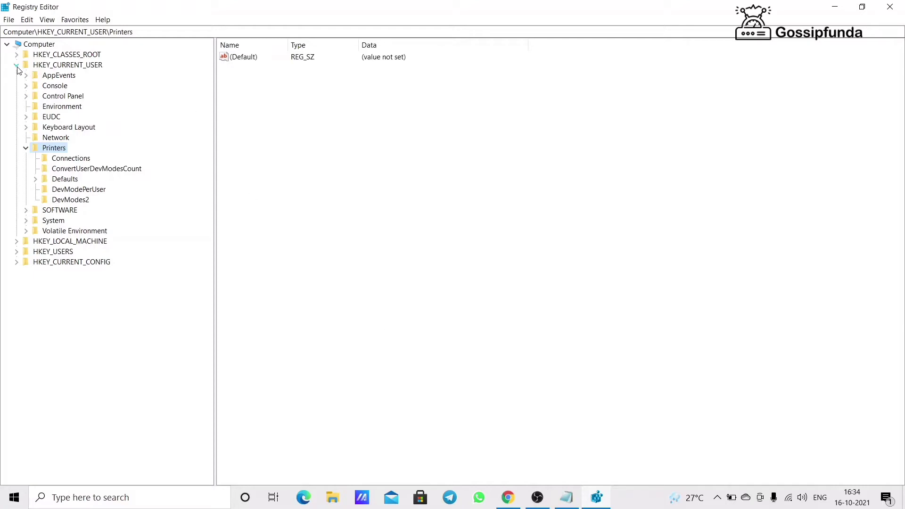
Step: Navigate the tree to HKEY_CURRENT_USER\SOFTWARE\Microsoft\Windows\CurrentVersion\Explorer
{"action": "left_click", "coordinate": [17, 65]}
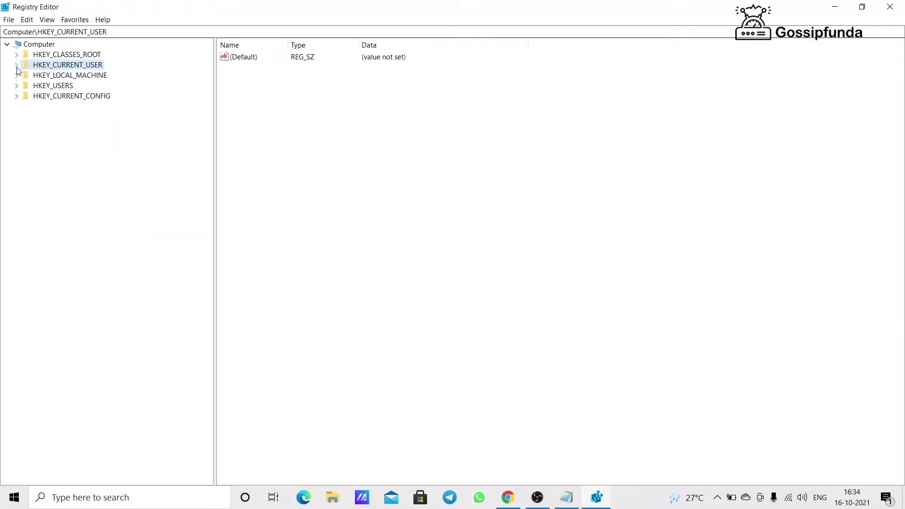
{"action": "left_click", "coordinate": [17, 65]}
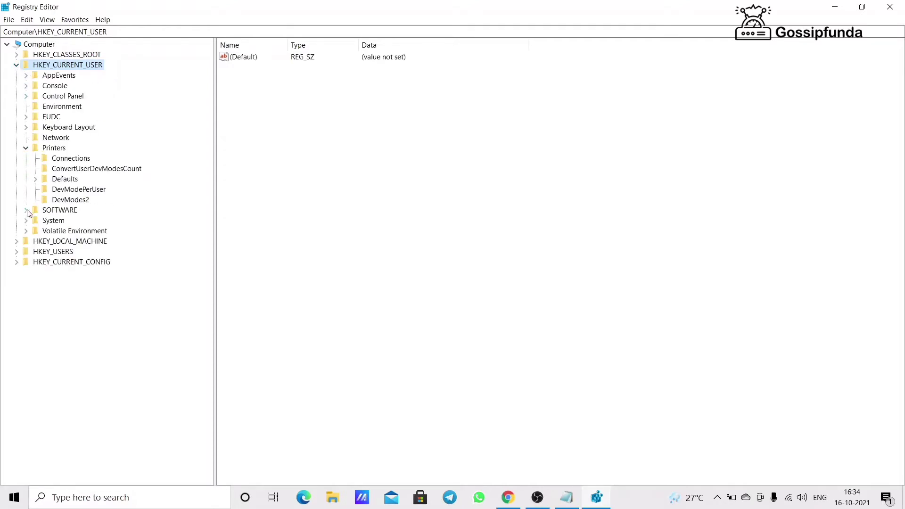
{"action": "left_click", "coordinate": [27, 211]}
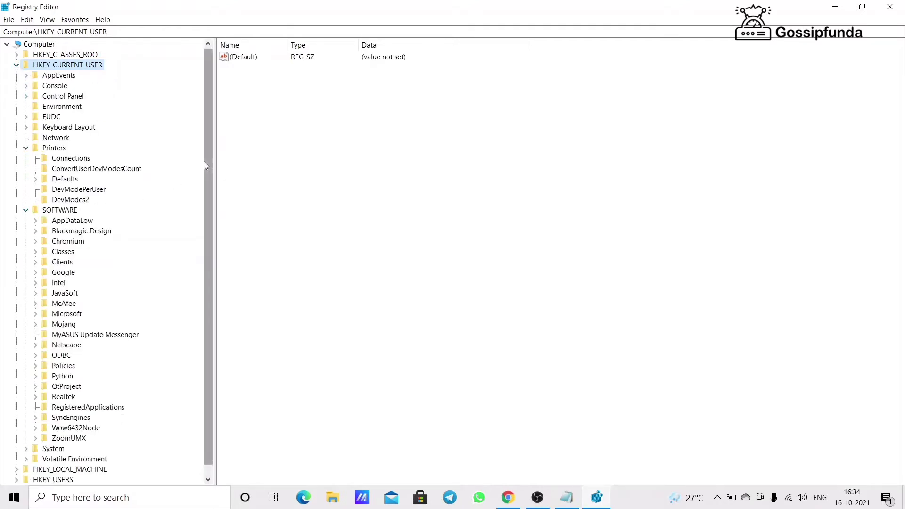
{"action": "scroll", "scroll_direction": "down", "scroll_amount": 3}
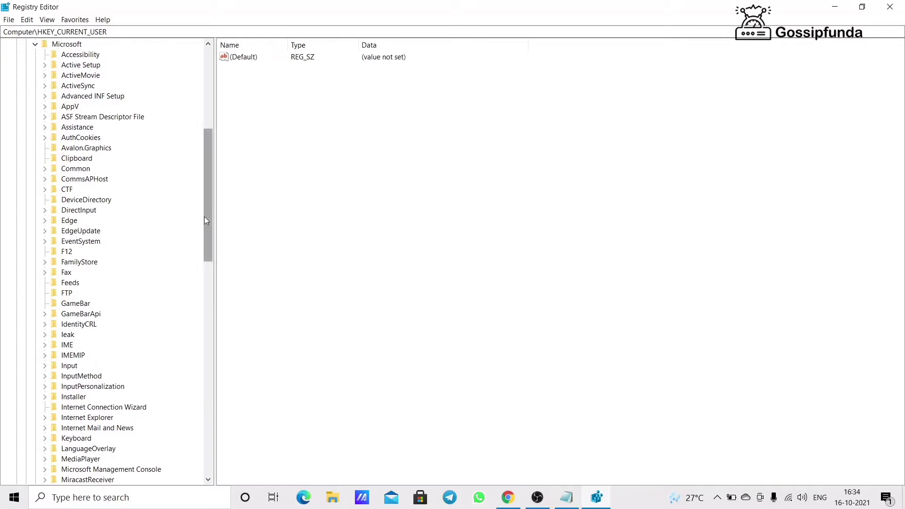
{"action": "scroll", "scroll_direction": "down", "scroll_amount": 3}
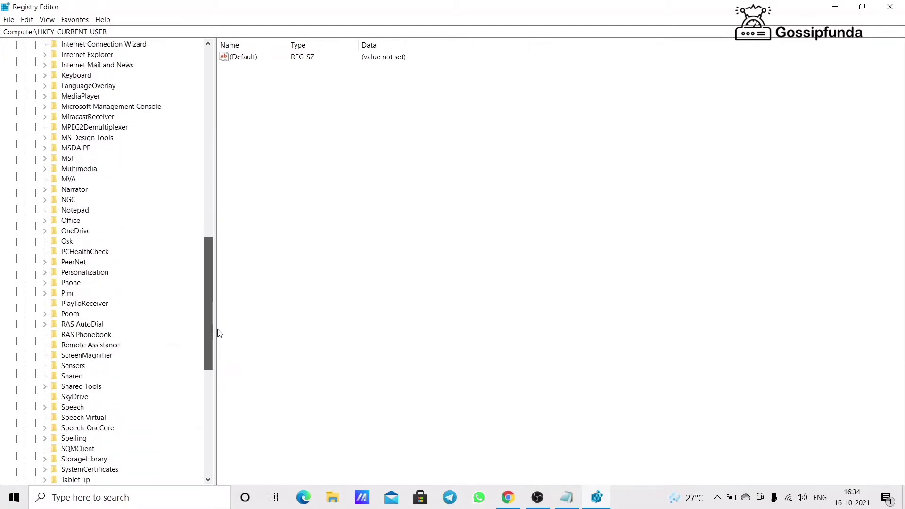
{"action": "scroll", "scroll_direction": "down", "scroll_amount": 3}
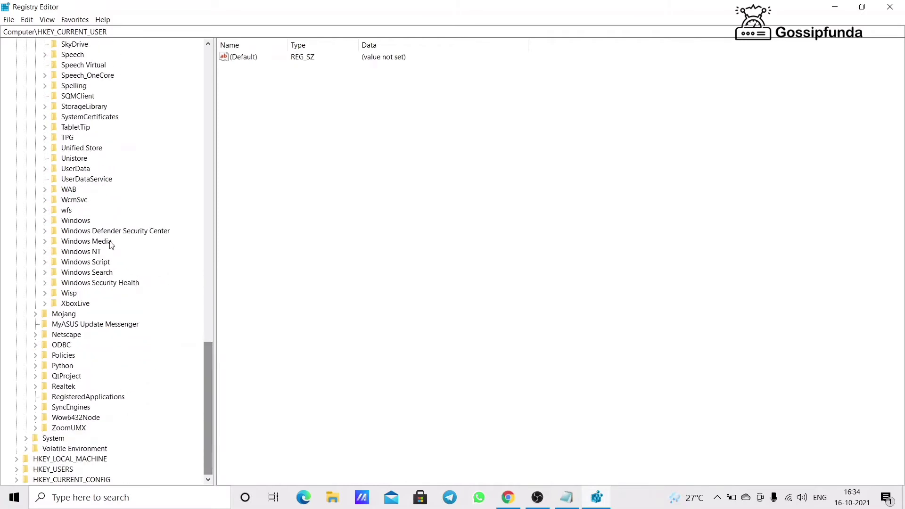
{"action": "left_click", "coordinate": [45, 220]}
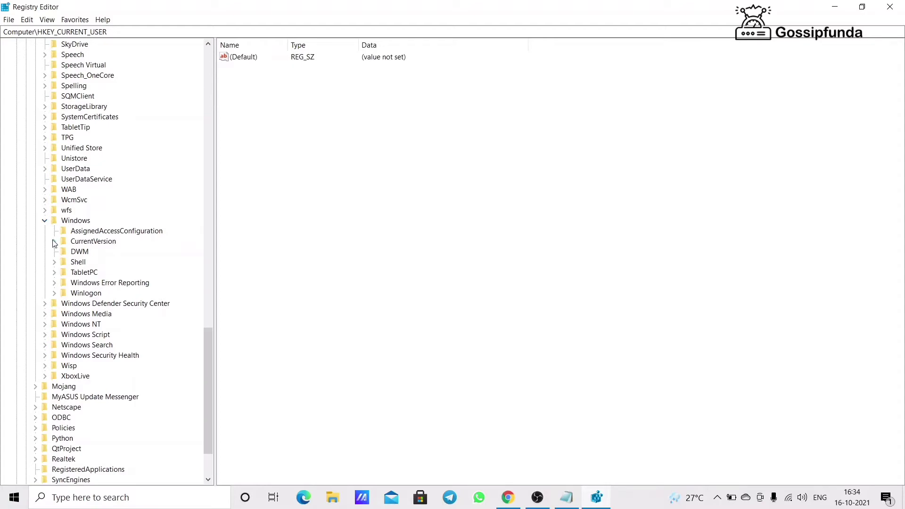
{"action": "left_click", "coordinate": [53, 240]}
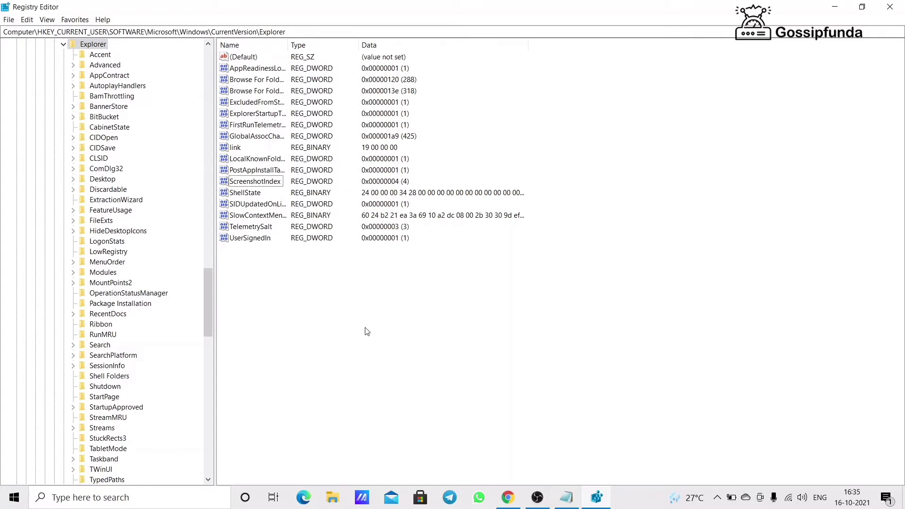
Step: Create a new DWORD (32-bit) value named Scr in the Explorer key
{"action": "right_click", "coordinate": [367, 331]}
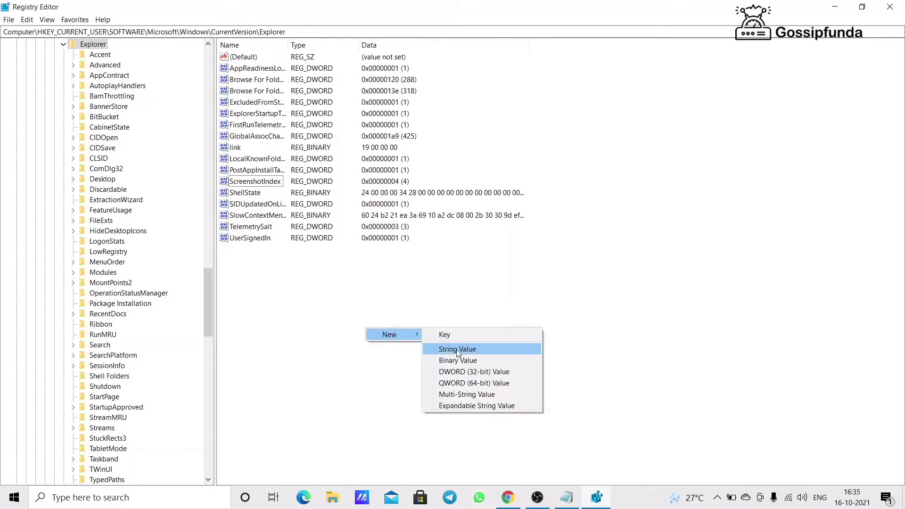
{"action": "left_click", "coordinate": [474, 371]}
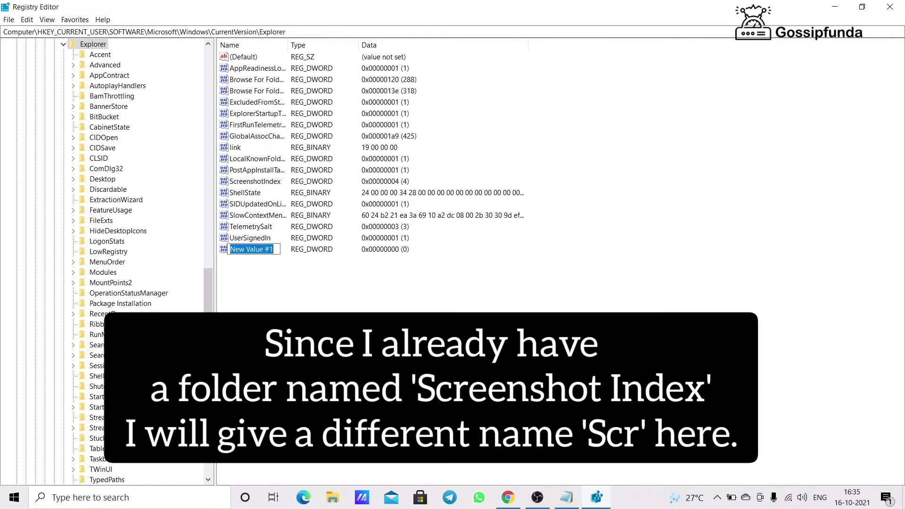
{"action": "type", "text": "Scr"}
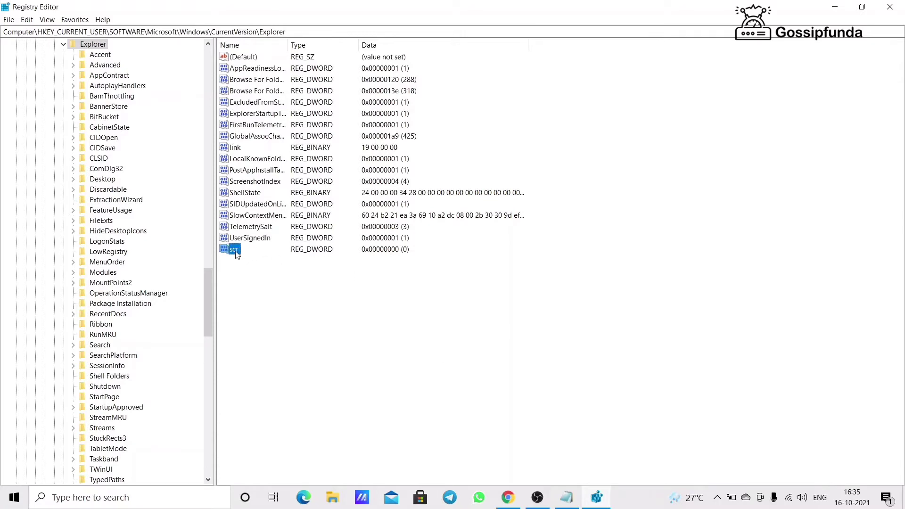
Step: Set the Scr value's data to 695 in decimal
{"action": "double_click", "coordinate": [234, 249]}
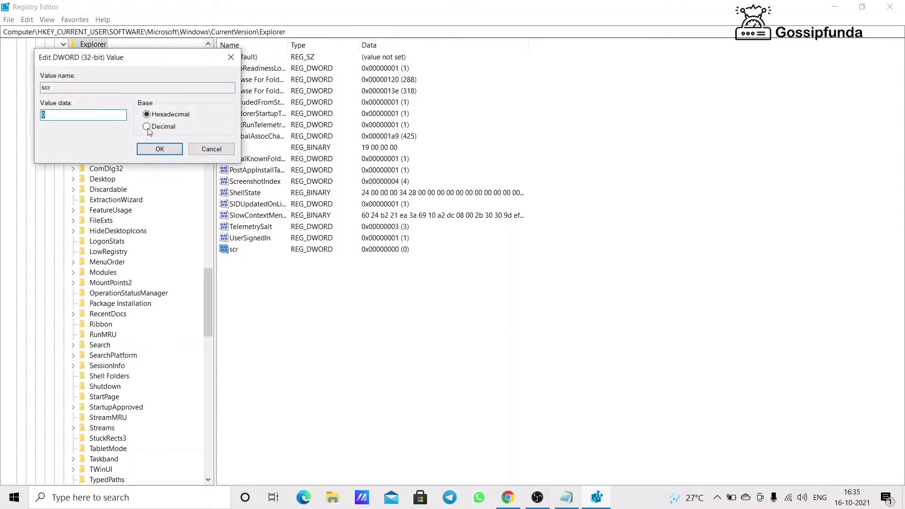
{"action": "left_click", "coordinate": [147, 126]}
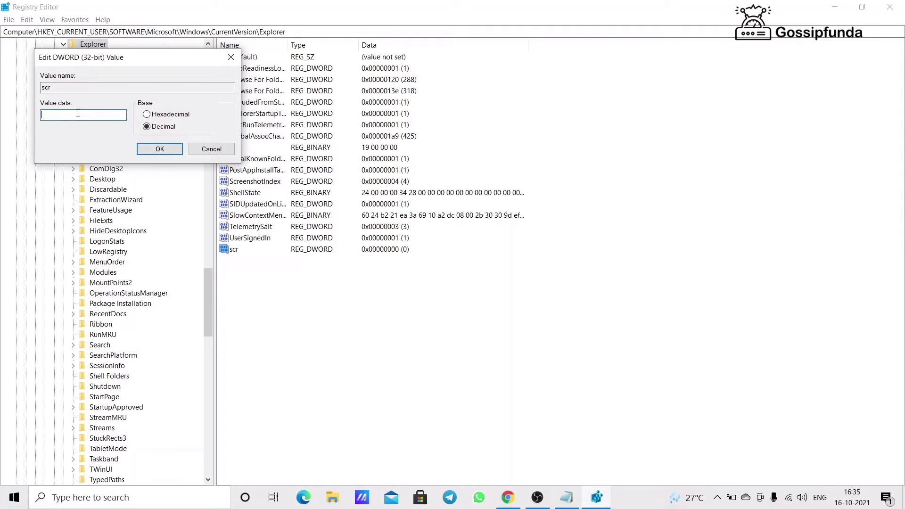
{"action": "type", "text": "695"}
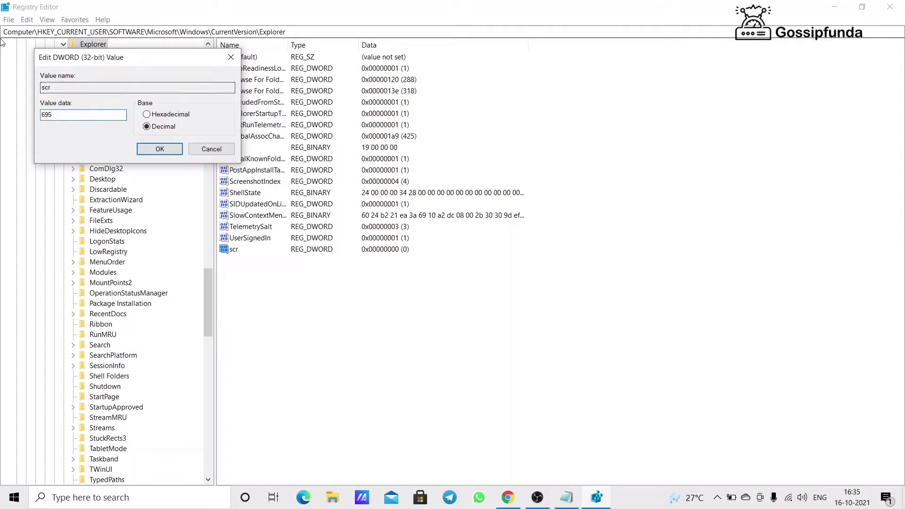
{"action": "left_click", "coordinate": [159, 149]}
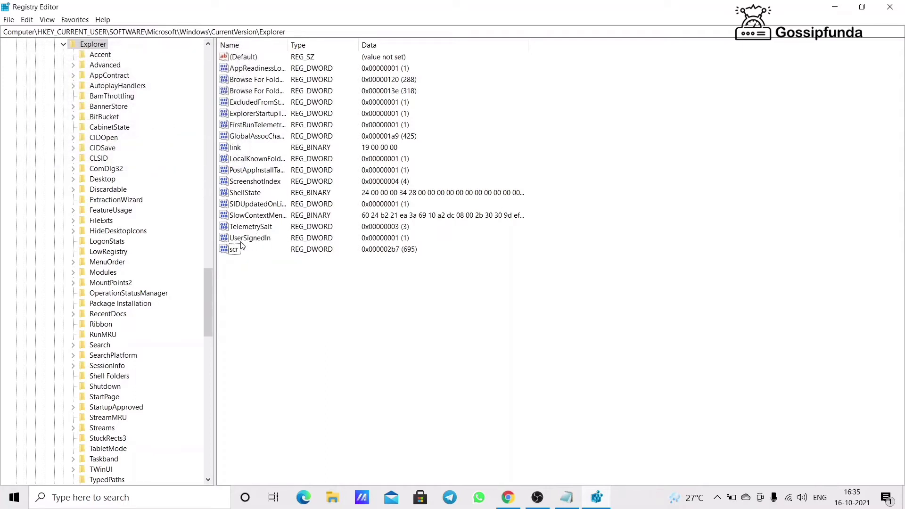
Step: Delete the scr value from the Explorer key and confirm the deletion
{"action": "right_click", "coordinate": [233, 249]}
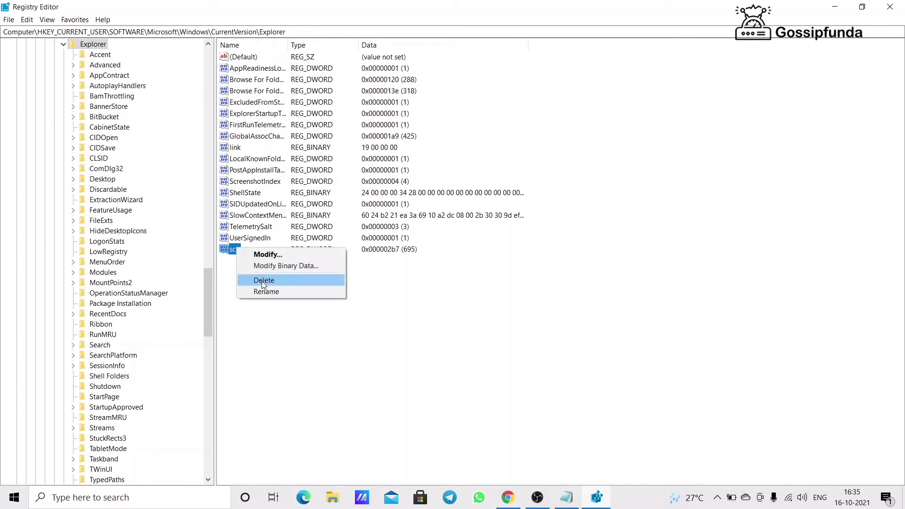
{"action": "left_click", "coordinate": [264, 280]}
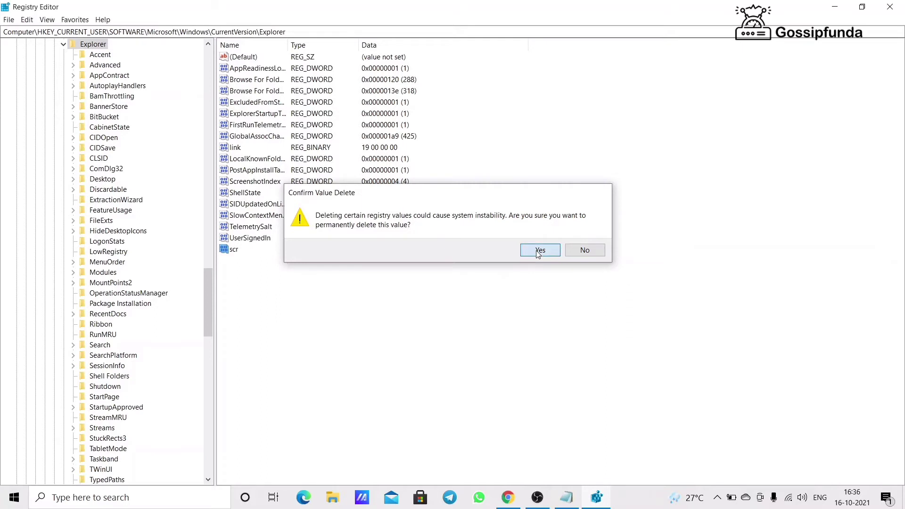
{"action": "left_click", "coordinate": [539, 250]}
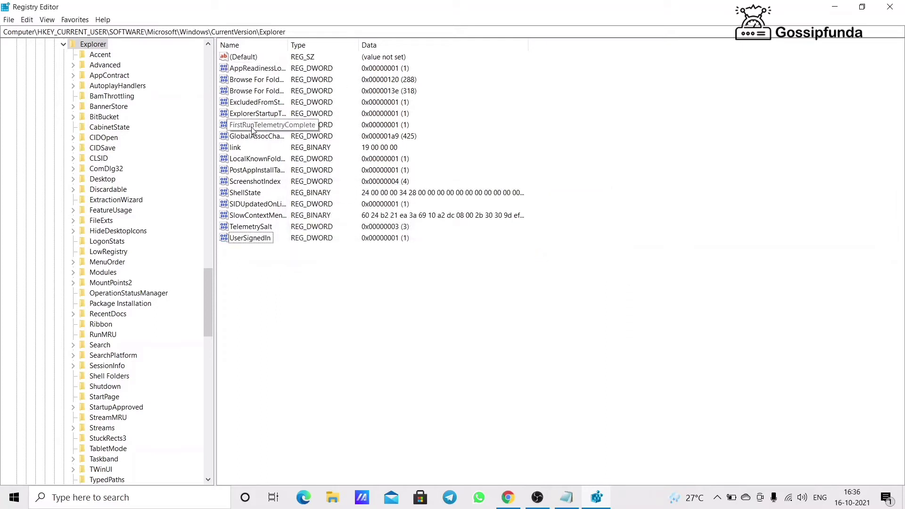
Step: Set the ScreenshotIndex value's data to 695
{"action": "double_click", "coordinate": [253, 180]}
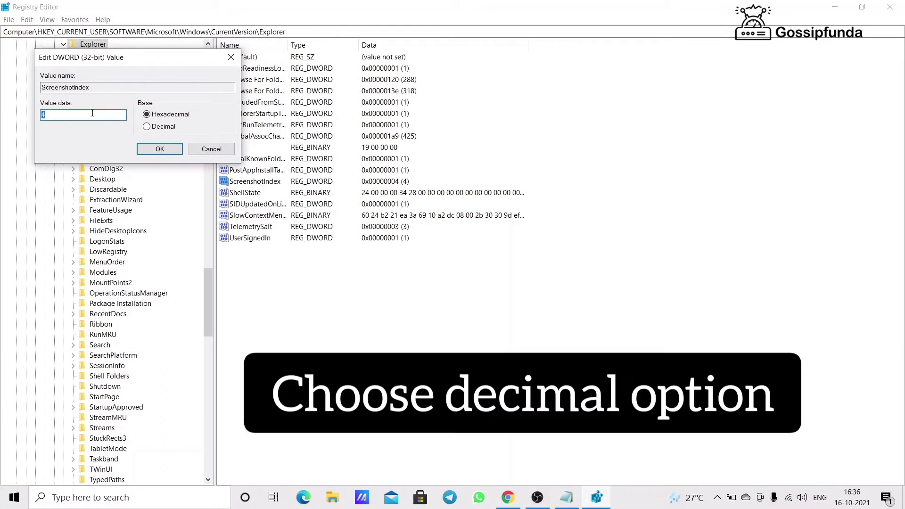
{"action": "type", "text": "695"}
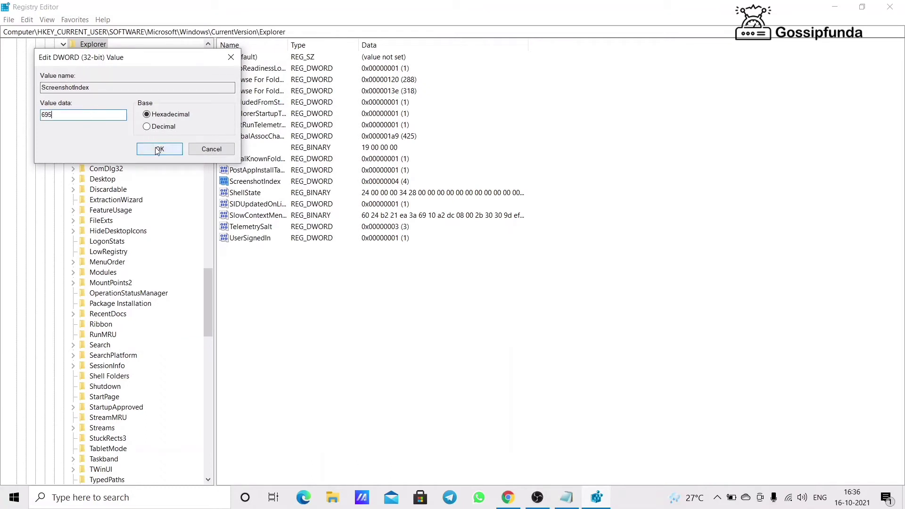
{"action": "left_click", "coordinate": [159, 149]}
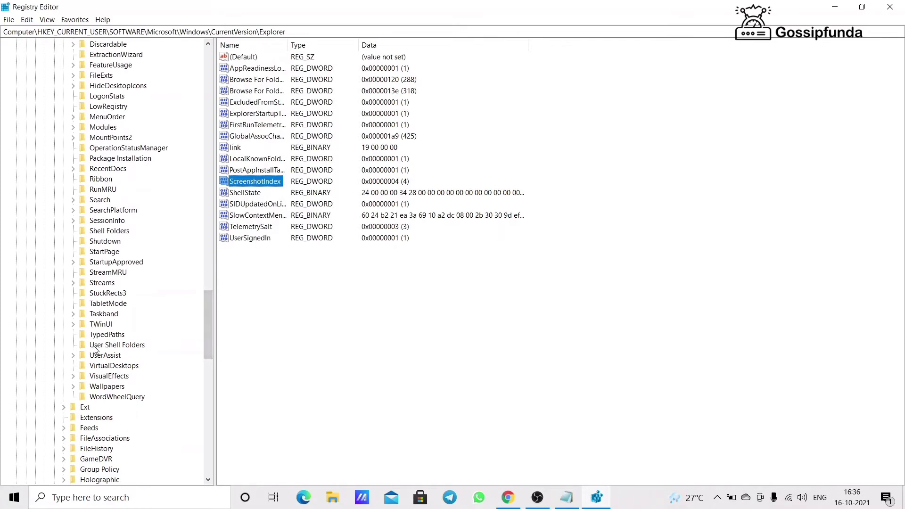
Step: In User Shell Folders, bring up the Pictures folder entry's data for editing
{"action": "left_click", "coordinate": [116, 345]}
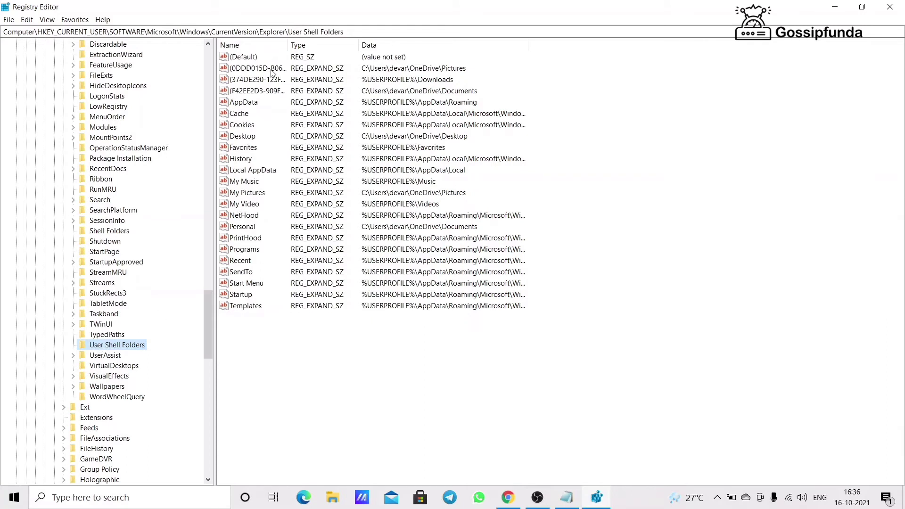
{"action": "mouse_move", "coordinate": [437, 71]}
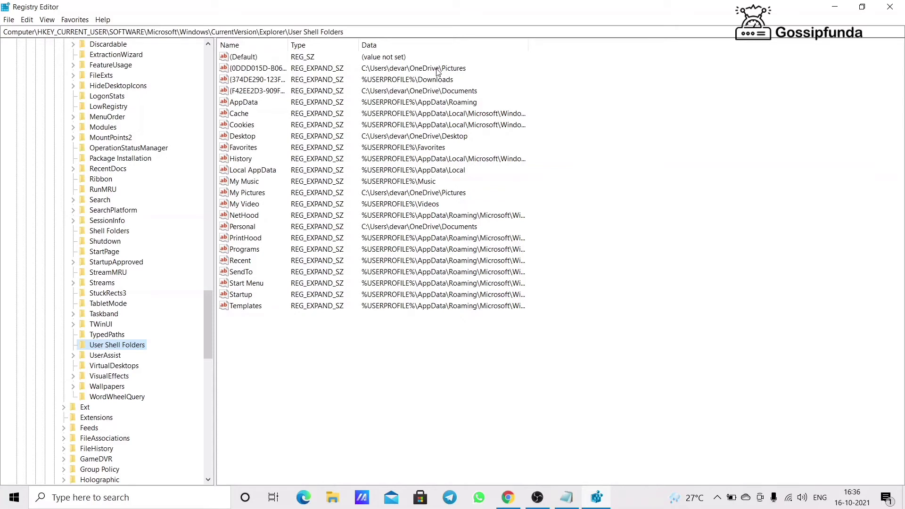
{"action": "left_click", "coordinate": [243, 56]}
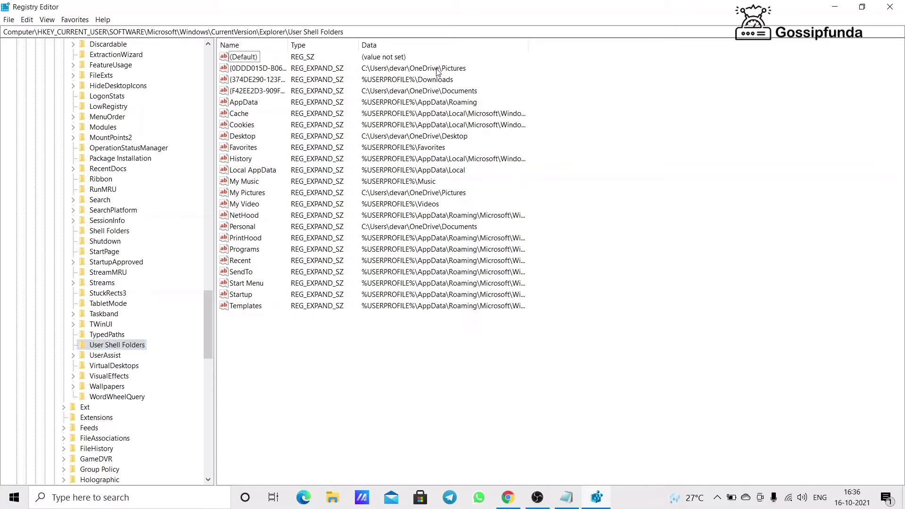
{"action": "double_click", "coordinate": [256, 68]}
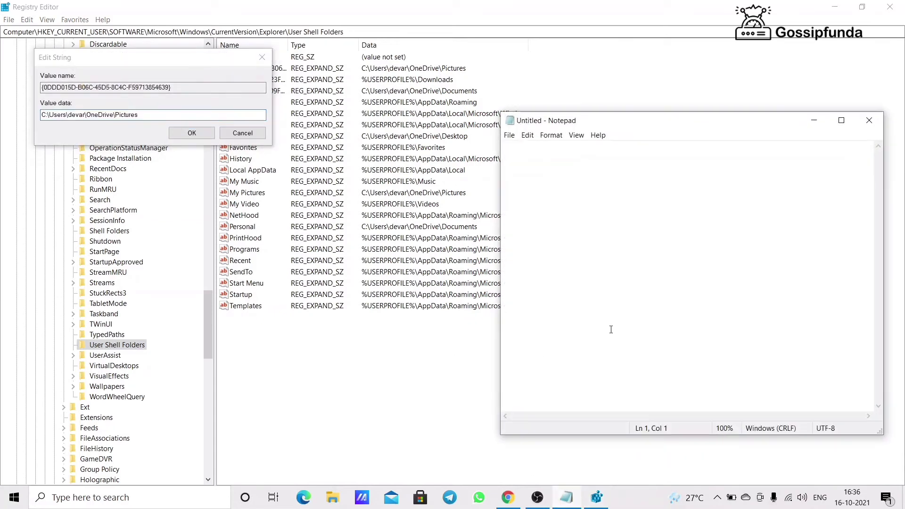
Step: Write C:\Users\devar\OneDrive\Pictures\Screenshots in Notepad and select it for copying
{"action": "left_click_drag", "start_coordinate": [690, 119], "coordinate": [429, 120]}
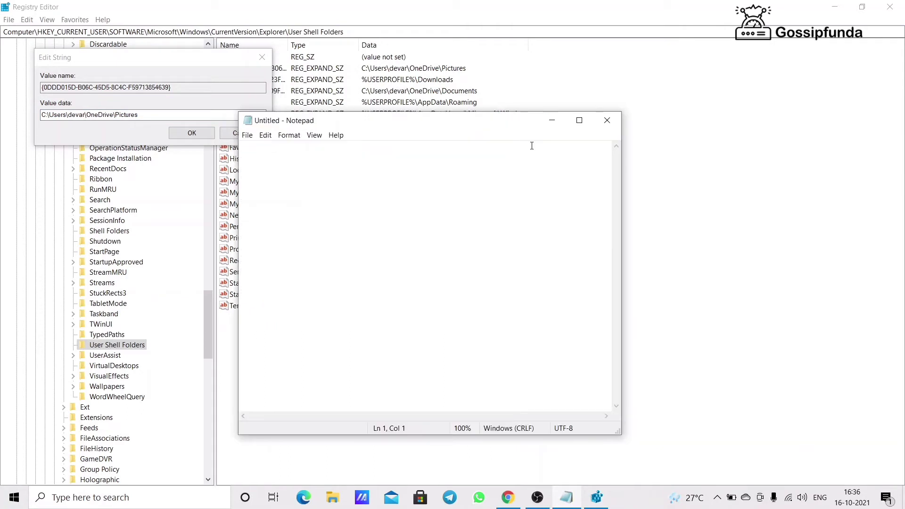
{"action": "type", "text": "C:\\Users\\devar\\OneDrive\\Pictures"}
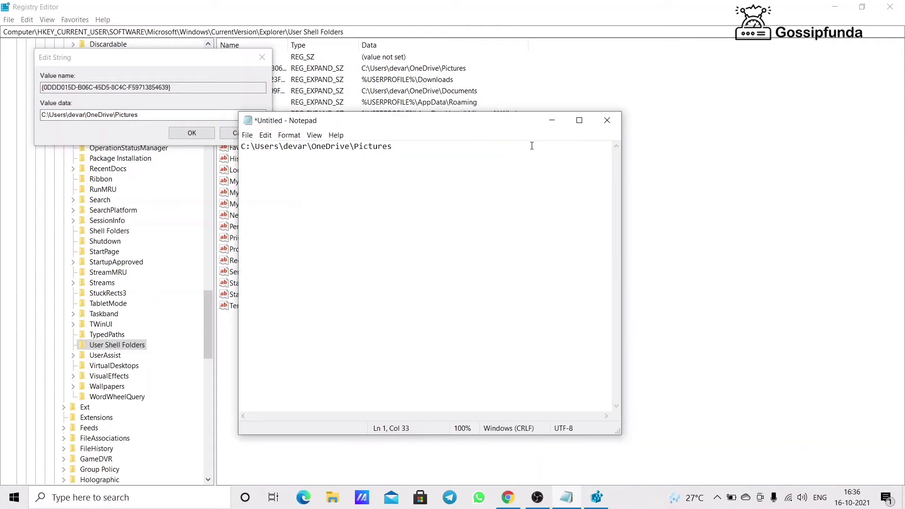
{"action": "type", "text": "\\Scree"}
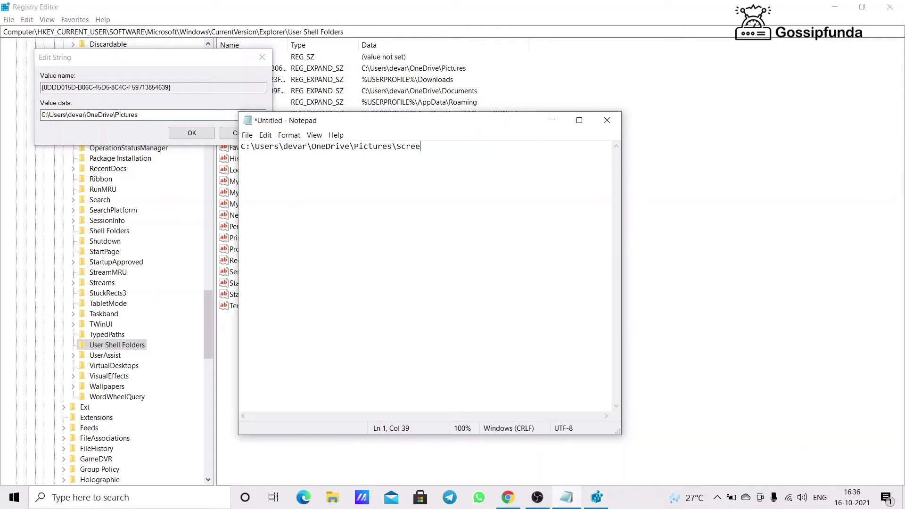
{"action": "type", "text": "nshots"}
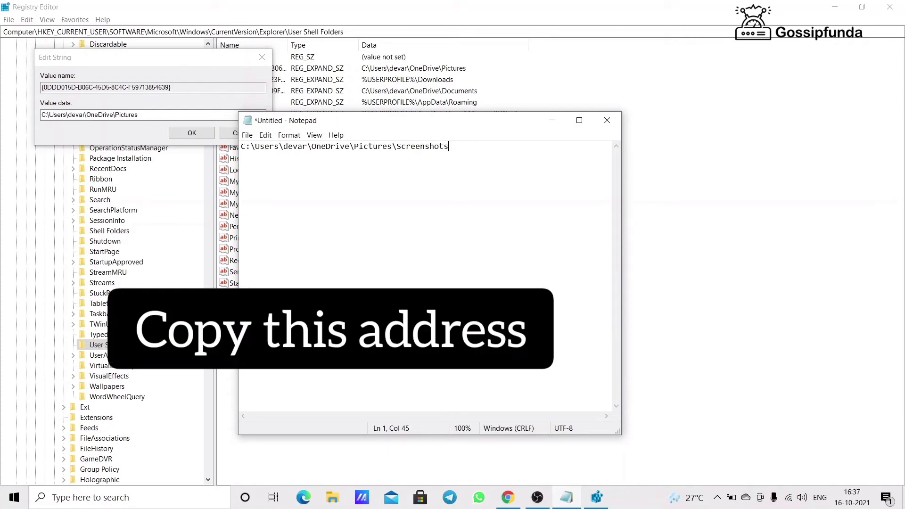
{"action": "key", "text": "ctrl+a"}
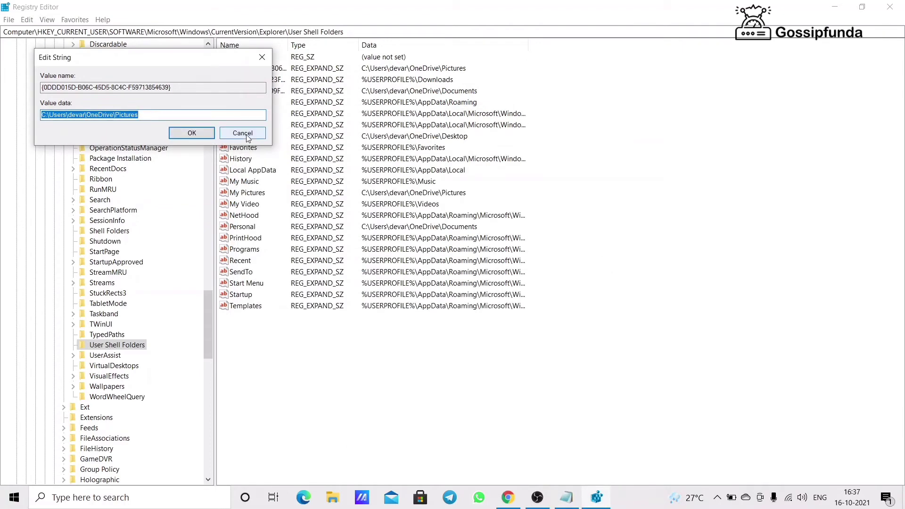
Step: Cancel the Pictures edit and create a new expandable string value named Screenshots
{"action": "left_click", "coordinate": [243, 132]}
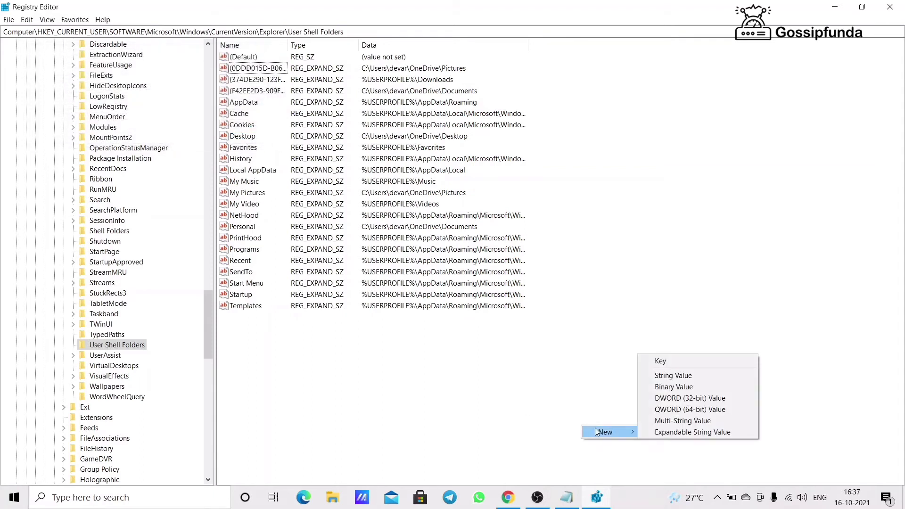
{"action": "mouse_move", "coordinate": [692, 431]}
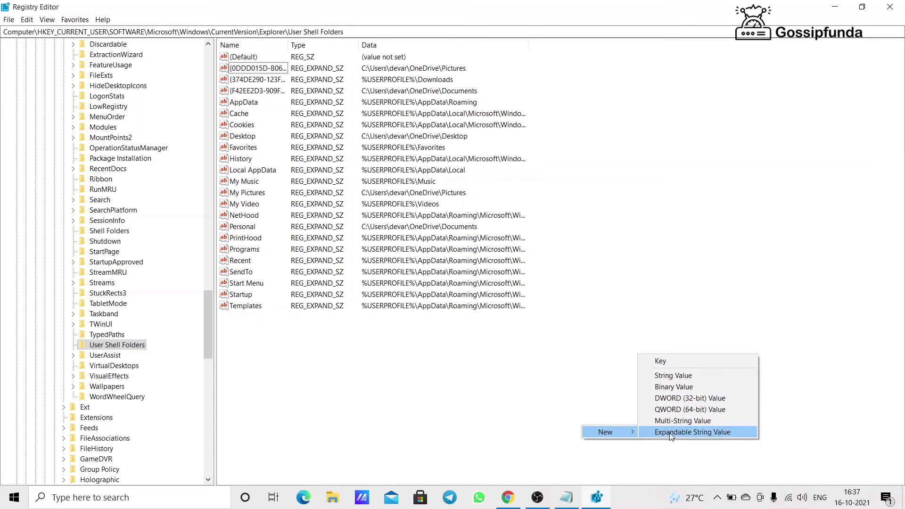
{"action": "left_click", "coordinate": [693, 431]}
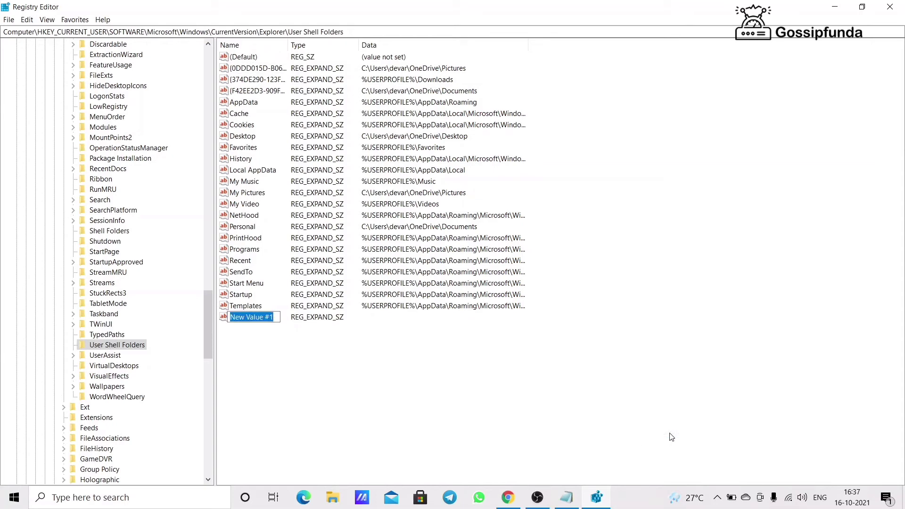
{"action": "type", "text": "Screenshots"}
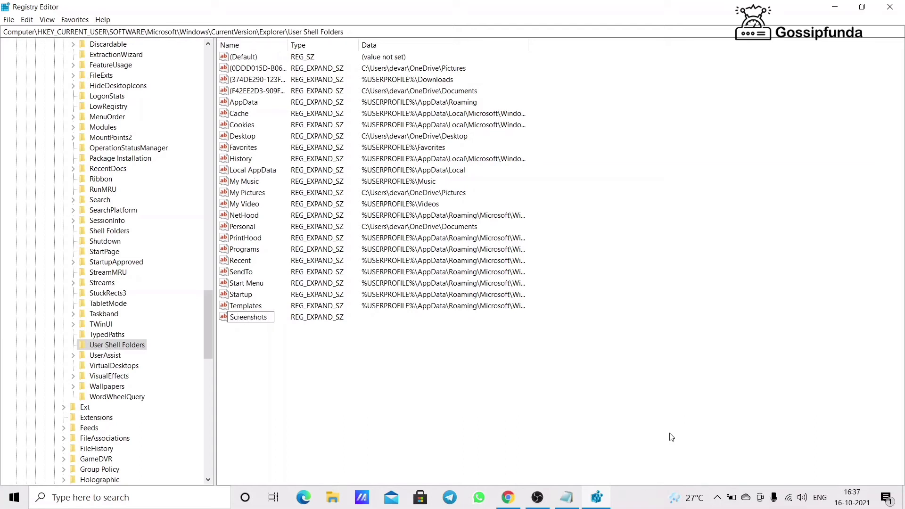
{"action": "left_click", "coordinate": [248, 317]}
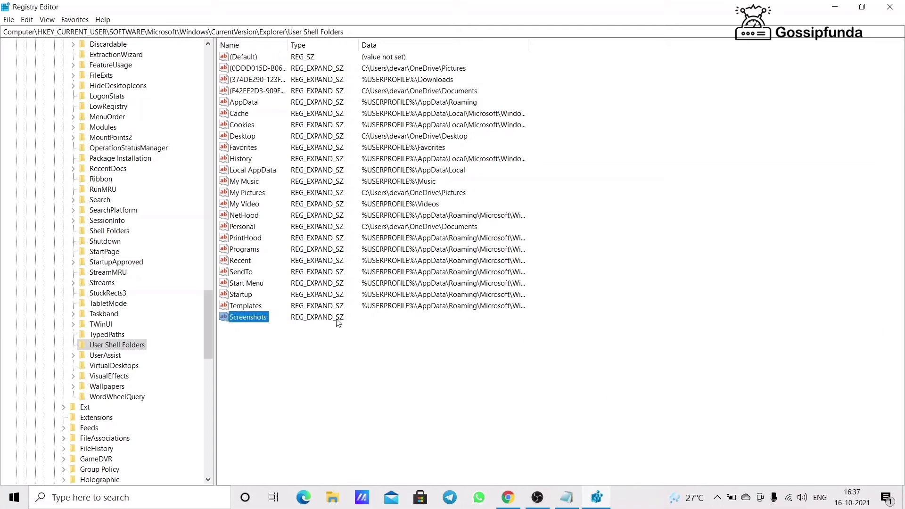
Step: Set the Screenshots value's data to C:\Users\devar\OneDrive\Pictures\Screenshots
{"action": "double_click", "coordinate": [248, 317]}
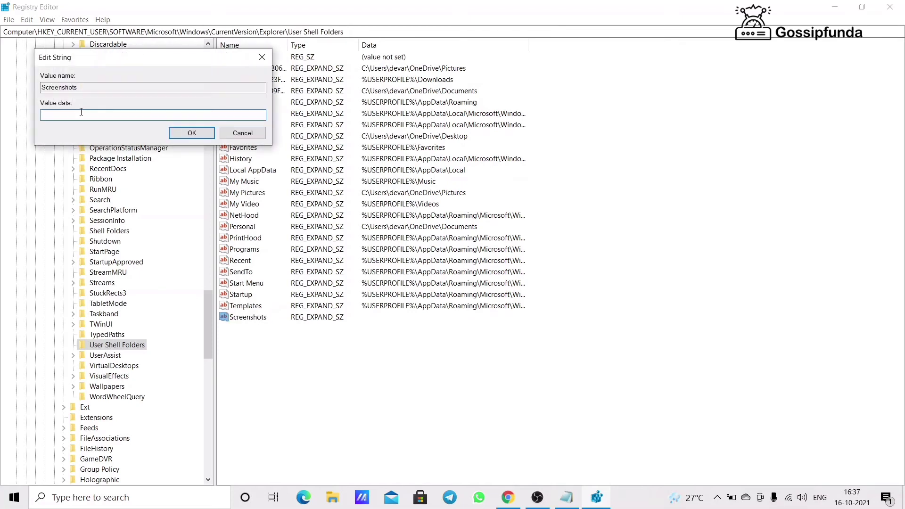
{"action": "type", "text": "C:\\Users\\devar\\OneDrive\\Pictures\\Screenshots"}
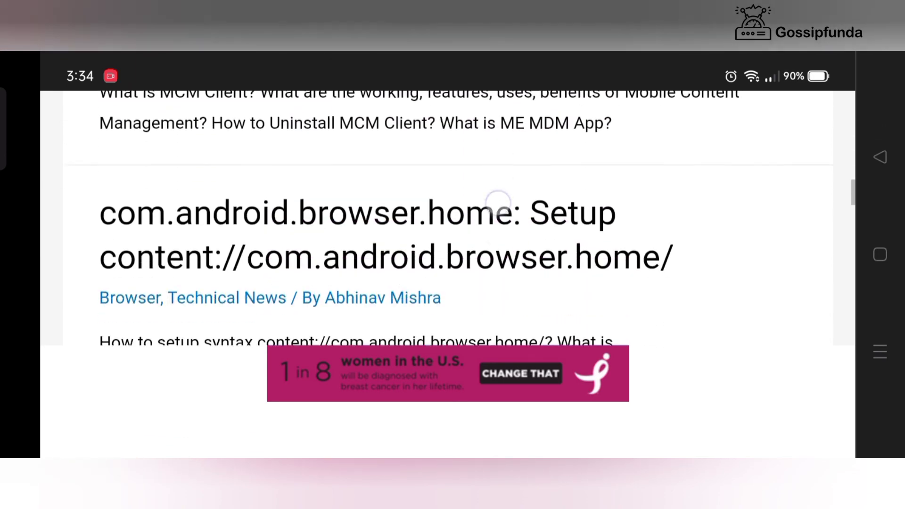
{"action": "scroll", "scroll_direction": "down", "scroll_amount": 3}
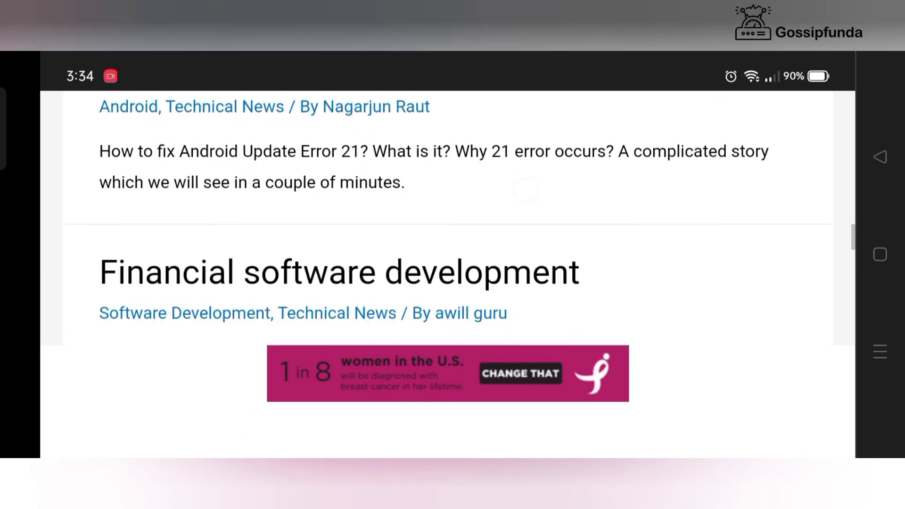